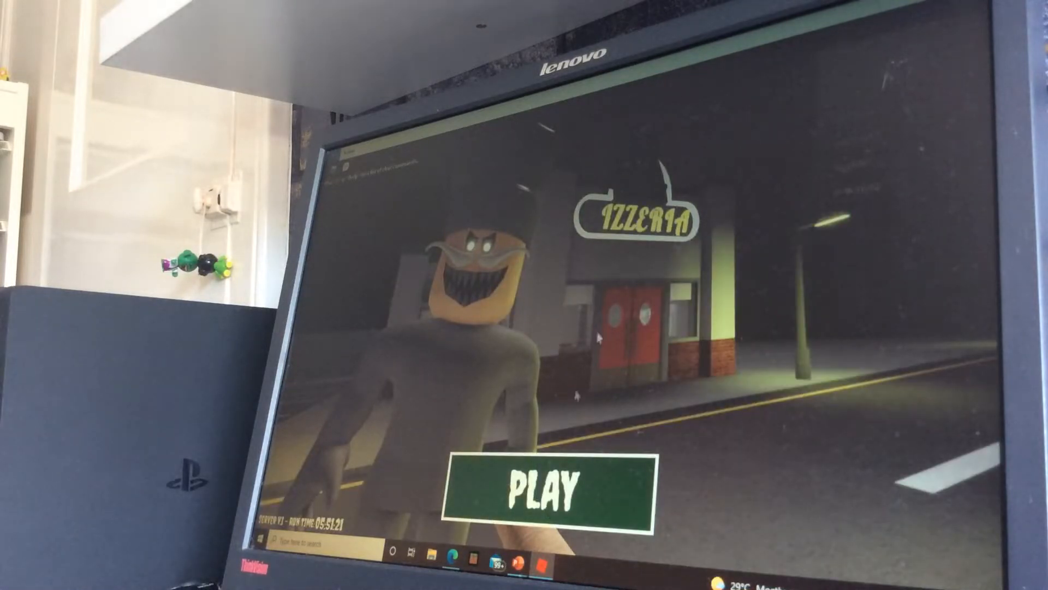
Step: Page through the Games menu obbies: Get To The Top, Rob The Casino, Escape The Hotel, Escape The Dungeon
{"action": "left_click", "coordinate": [552, 482]}
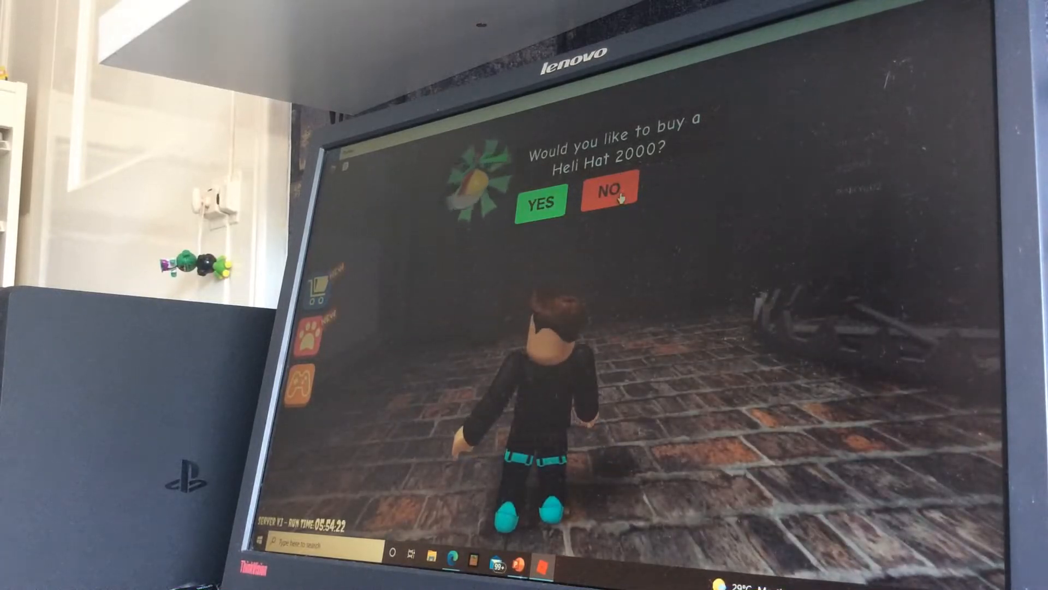
{"action": "left_click", "coordinate": [604, 199]}
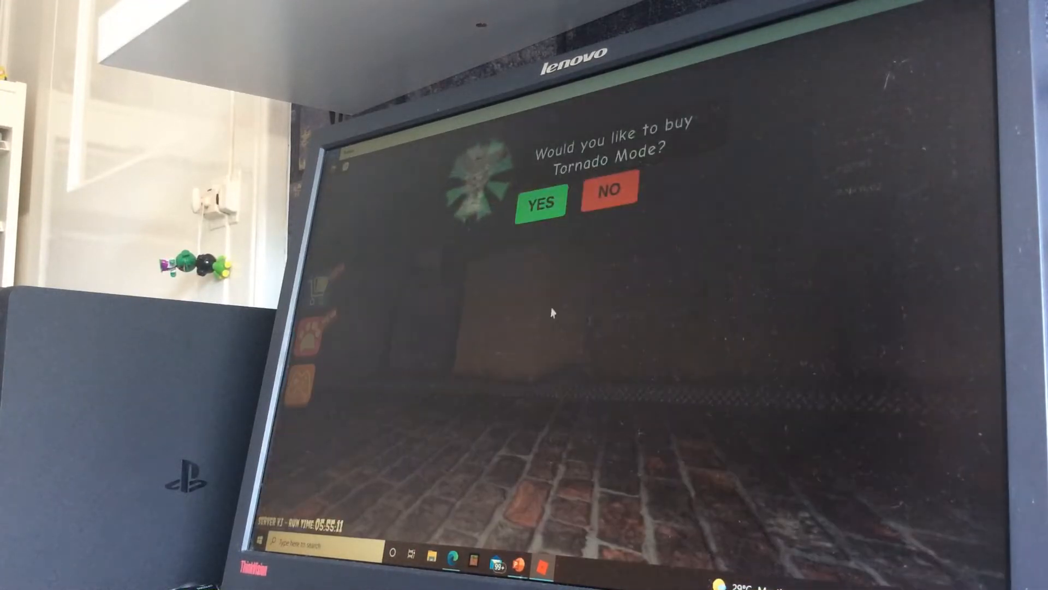
{"action": "left_click", "coordinate": [605, 199]}
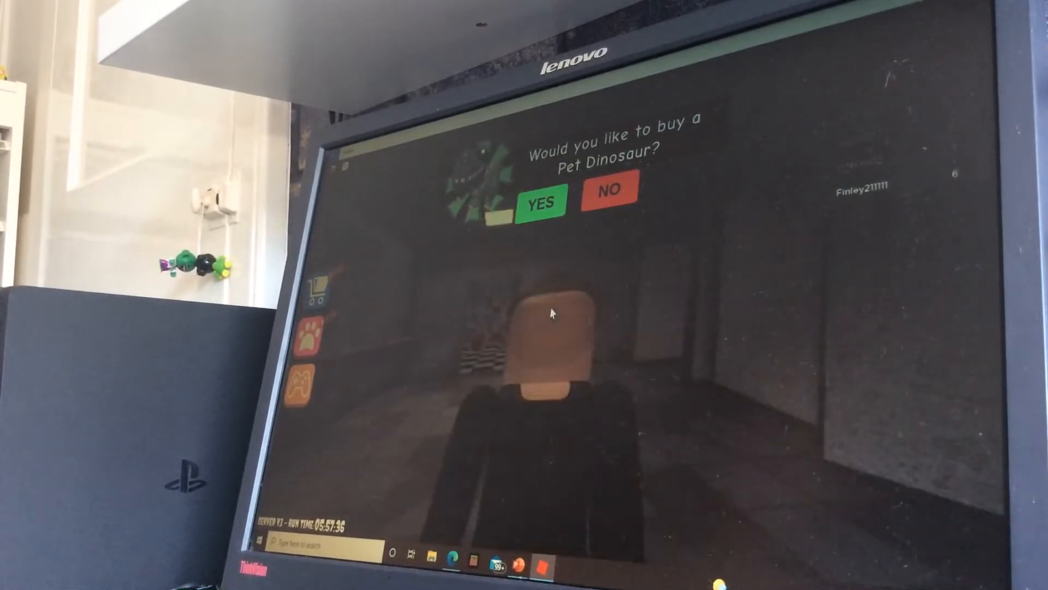
{"action": "left_click", "coordinate": [608, 192]}
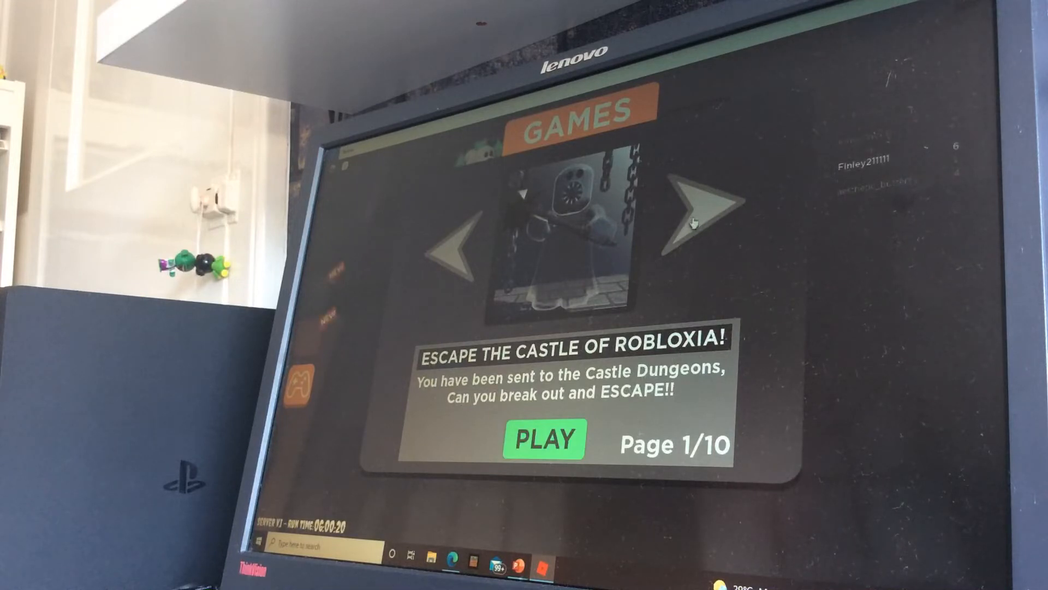
{"action": "left_click", "coordinate": [701, 214]}
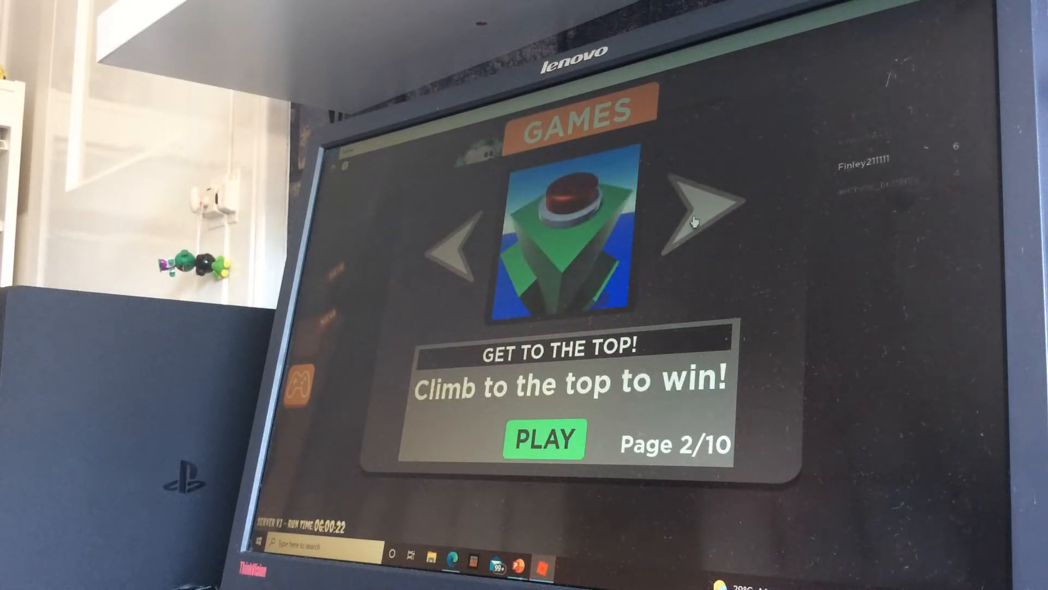
{"action": "left_click", "coordinate": [693, 201]}
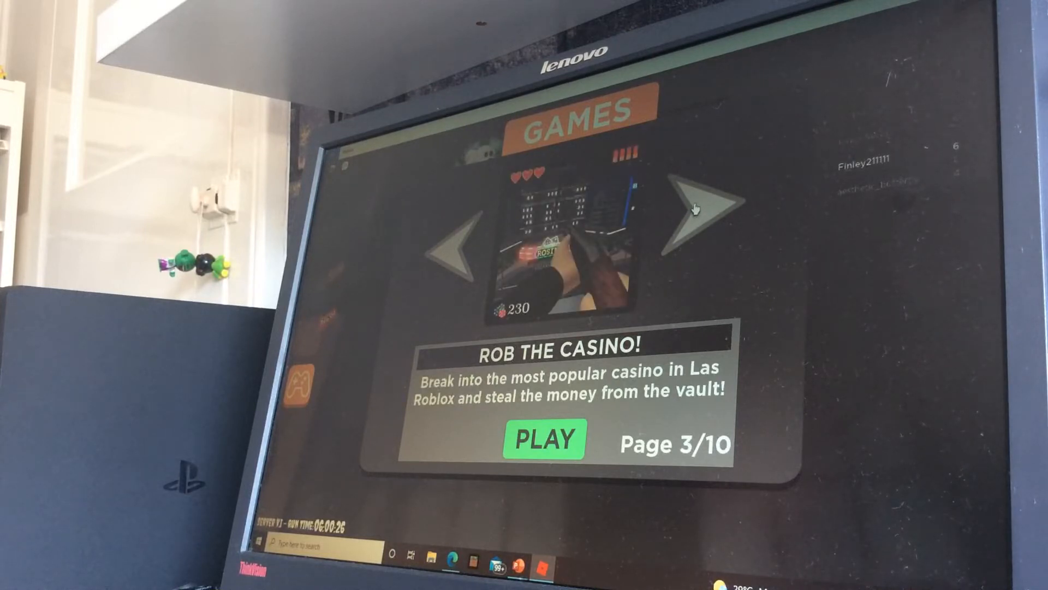
{"action": "left_click", "coordinate": [695, 208]}
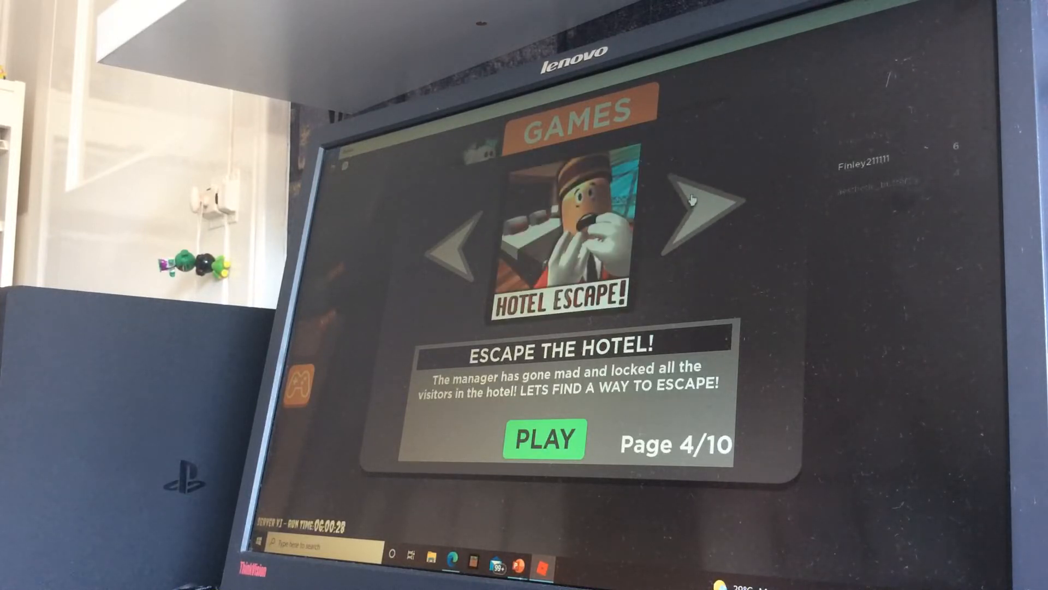
{"action": "left_click", "coordinate": [695, 217]}
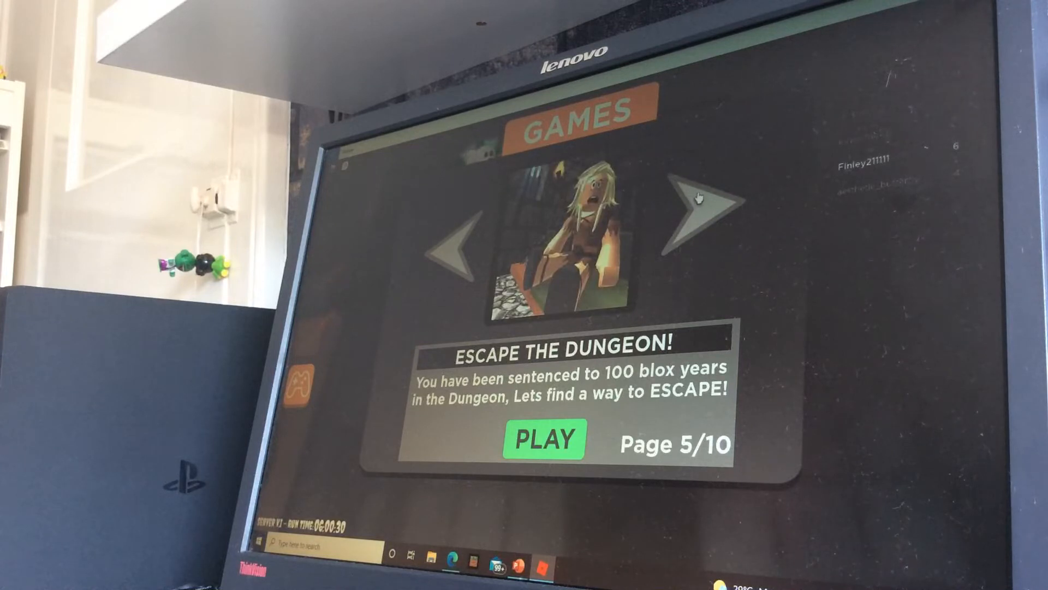
Step: Continue through the remaining obbies, wrap to the start, and load Escape the Hotel
{"action": "left_click", "coordinate": [696, 208]}
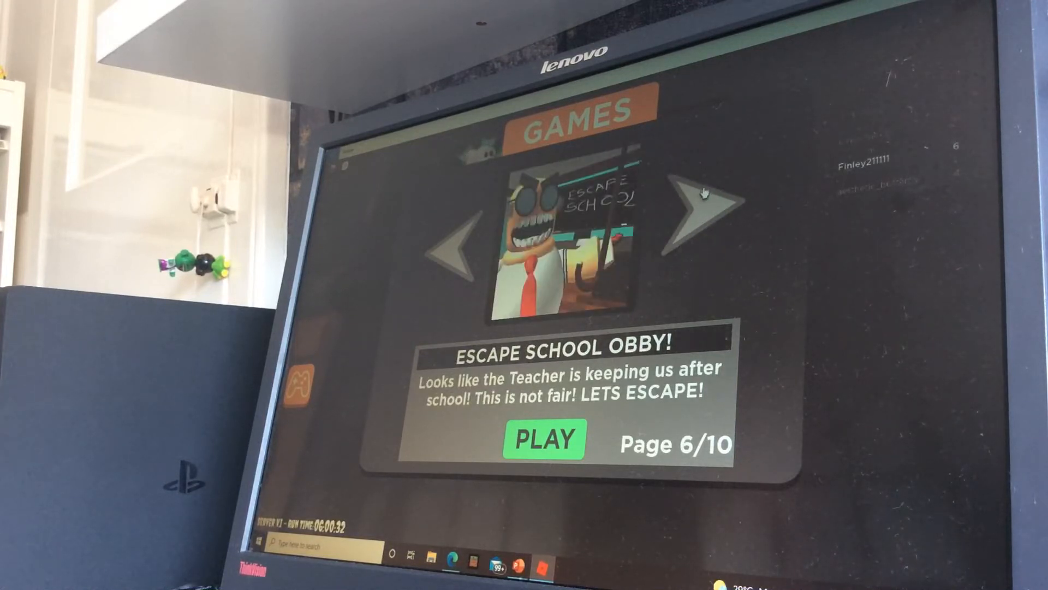
{"action": "left_click", "coordinate": [699, 211]}
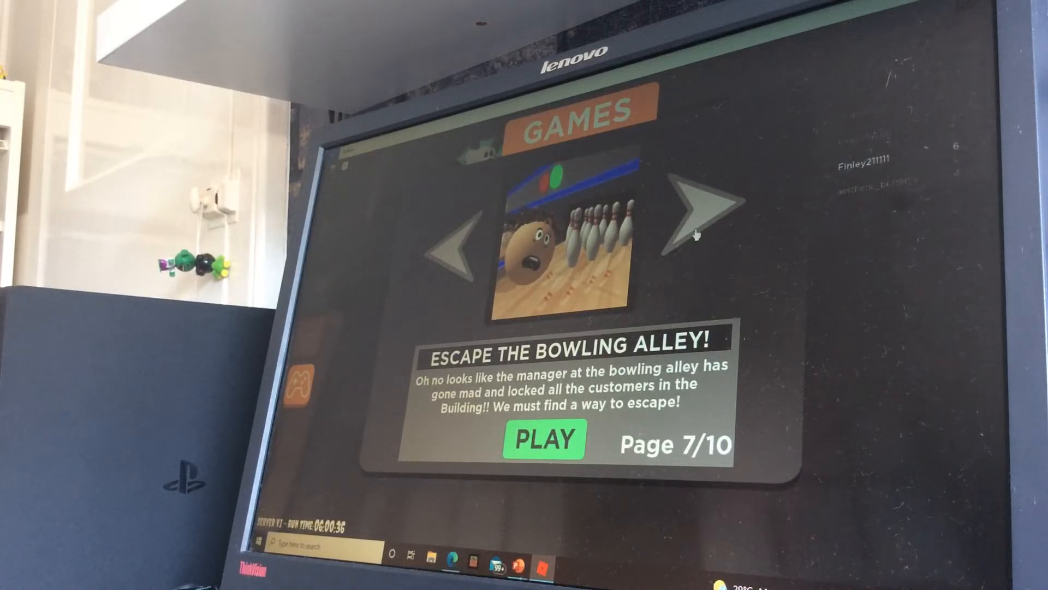
{"action": "left_click", "coordinate": [693, 207]}
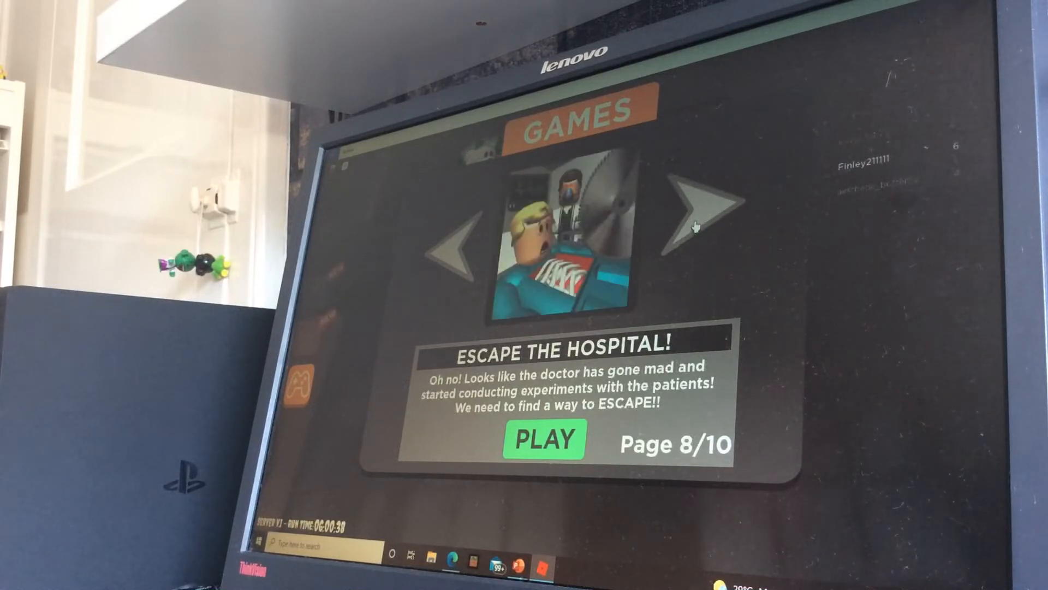
{"action": "left_click", "coordinate": [699, 214]}
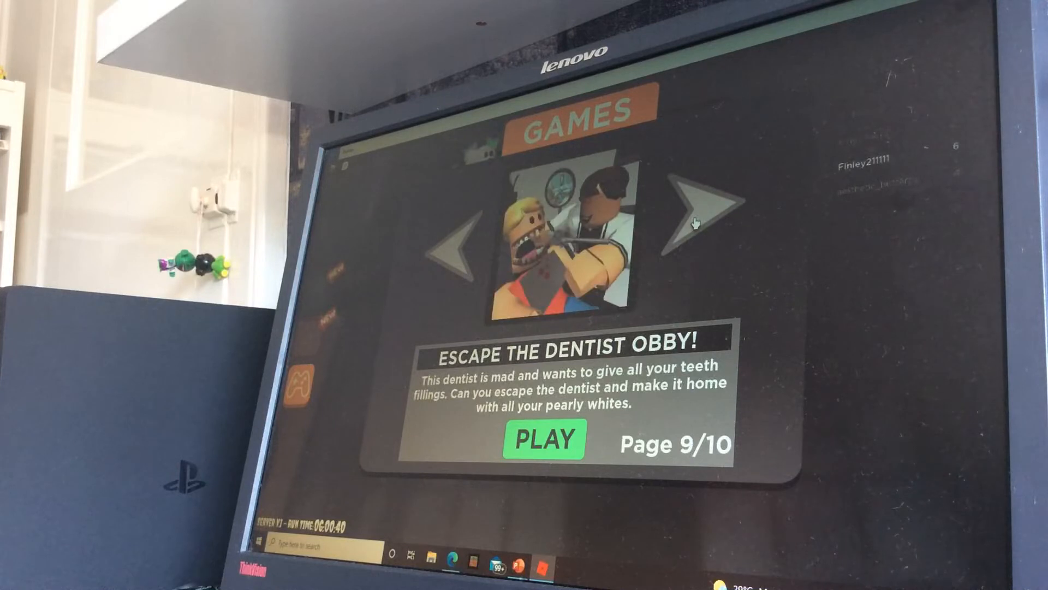
{"action": "left_click", "coordinate": [692, 211]}
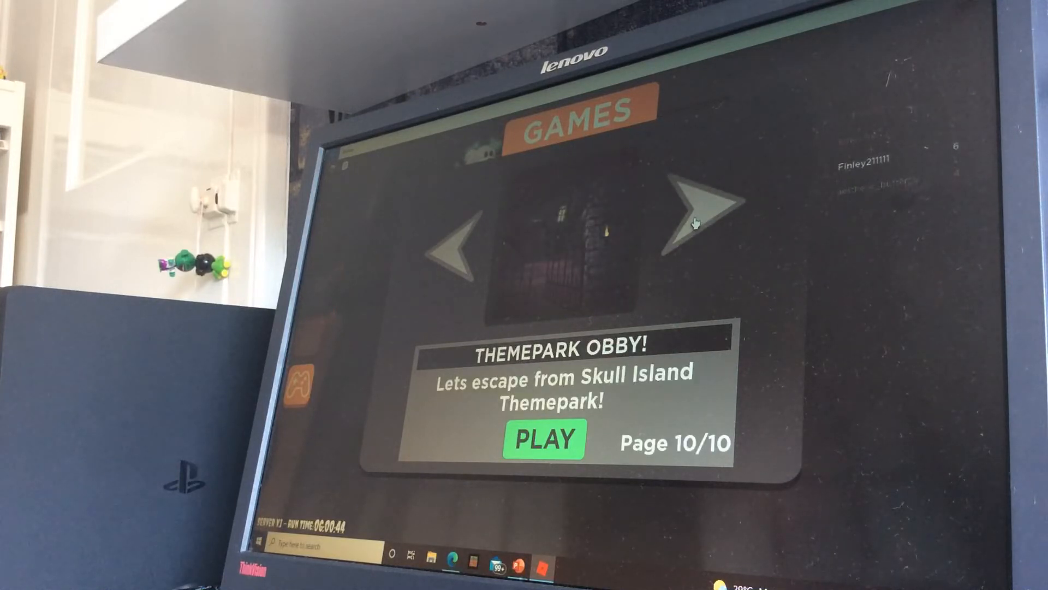
{"action": "left_click", "coordinate": [696, 201]}
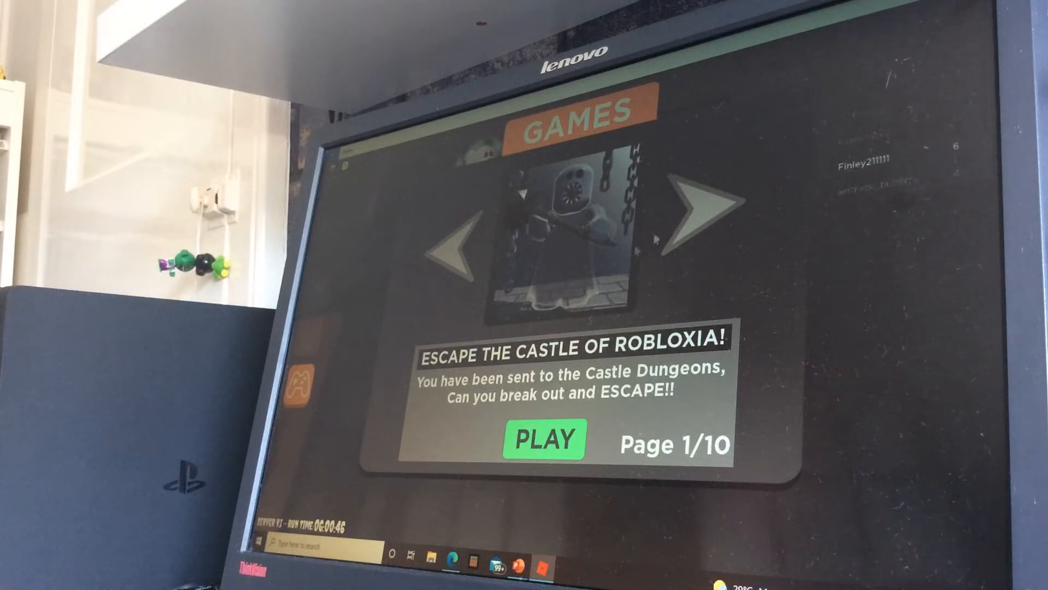
{"action": "left_click", "coordinate": [697, 210]}
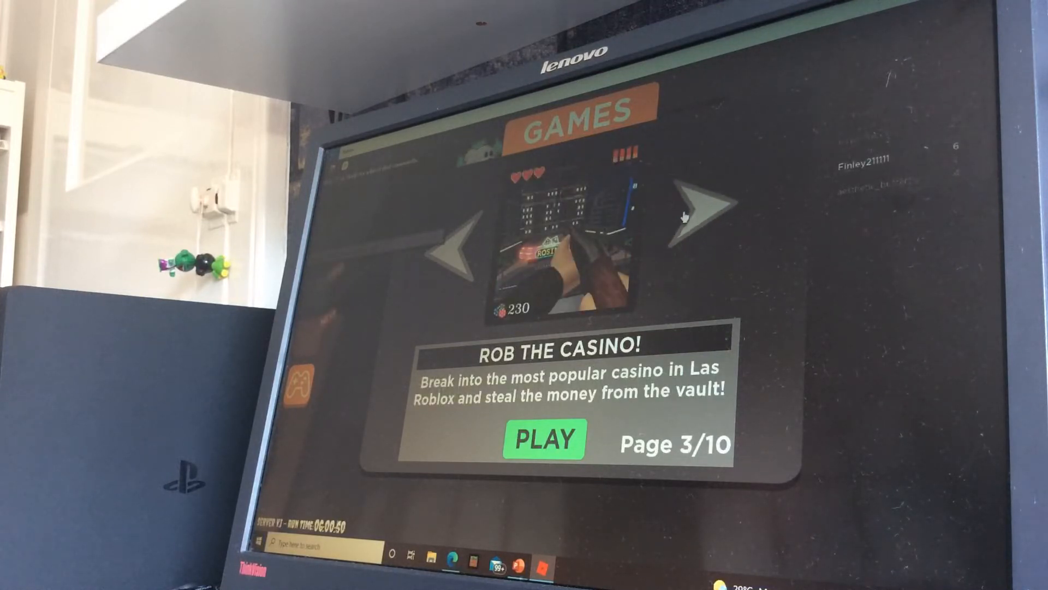
{"action": "left_click", "coordinate": [544, 439]}
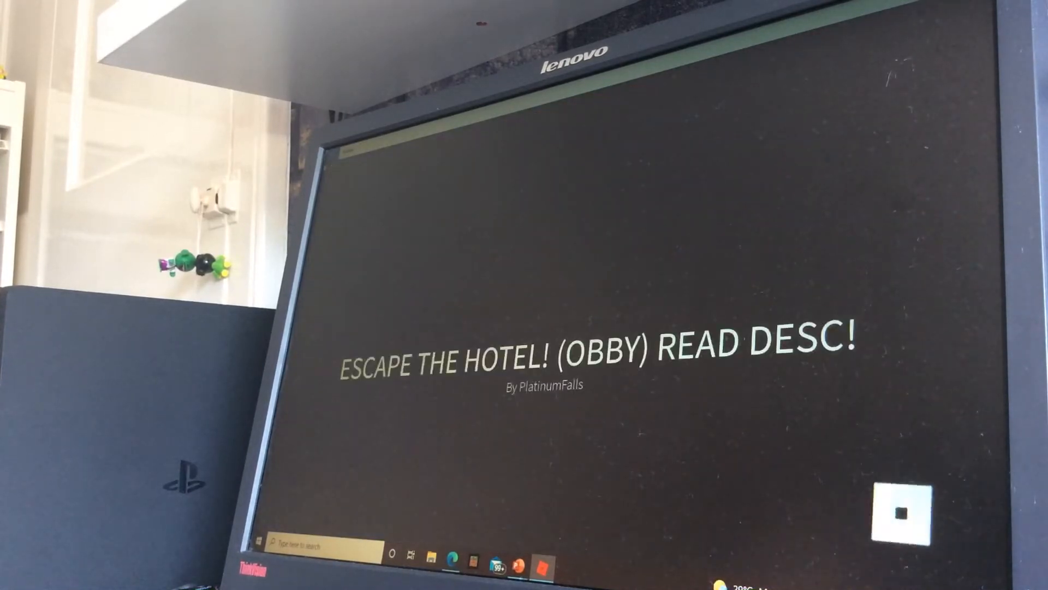